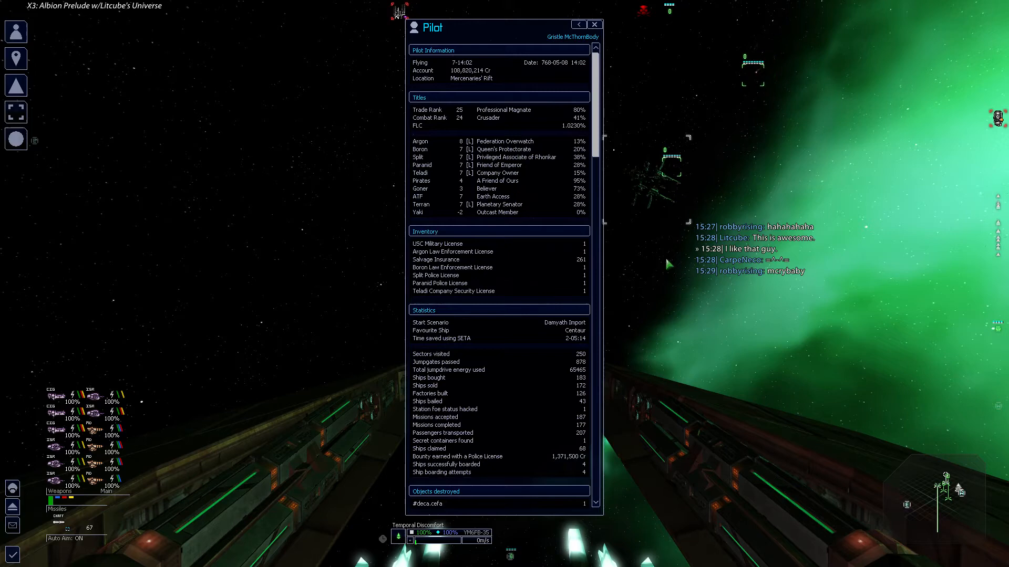
View the Family Rhy stock exchange listing, then switch to the universe map
click(593, 24)
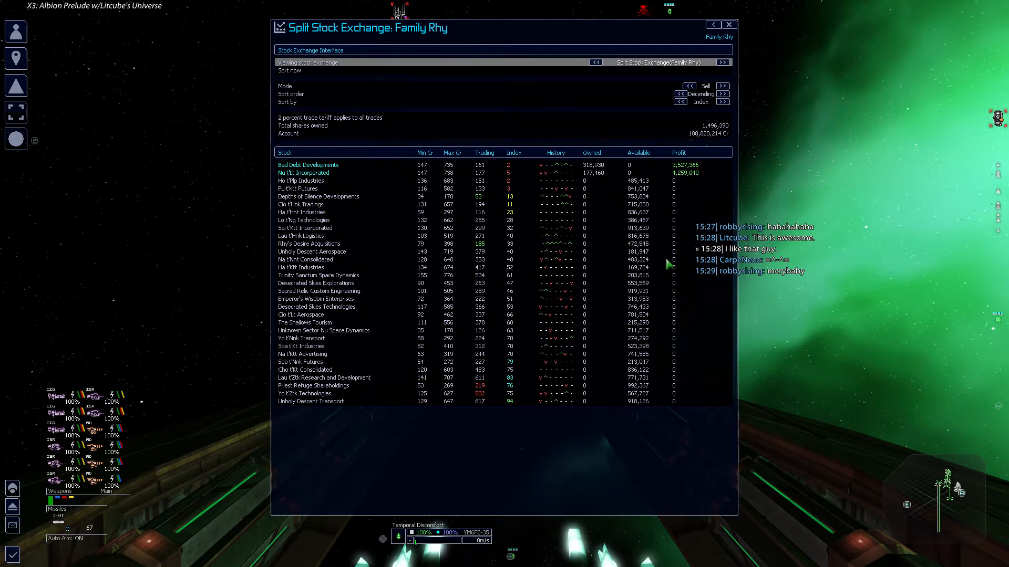
click(729, 25)
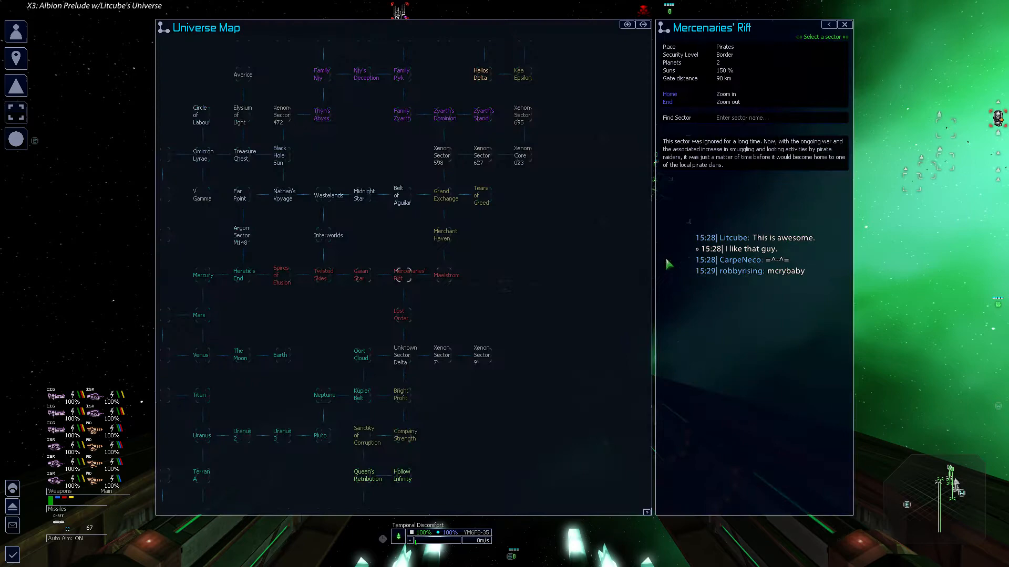
Search the universe map for 'lig' and pick the jump-to-sector order
text(lig)
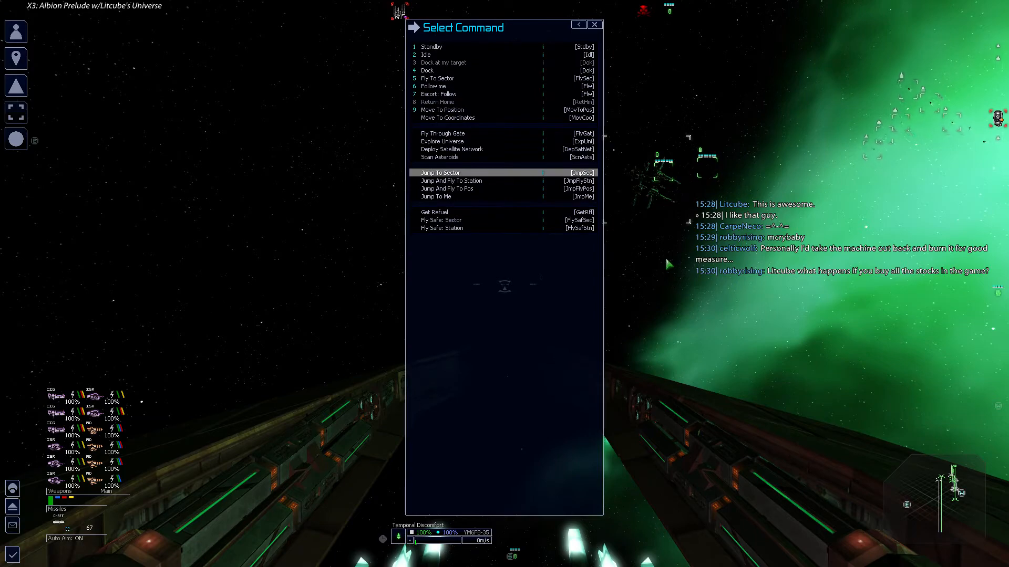
click(441, 172)
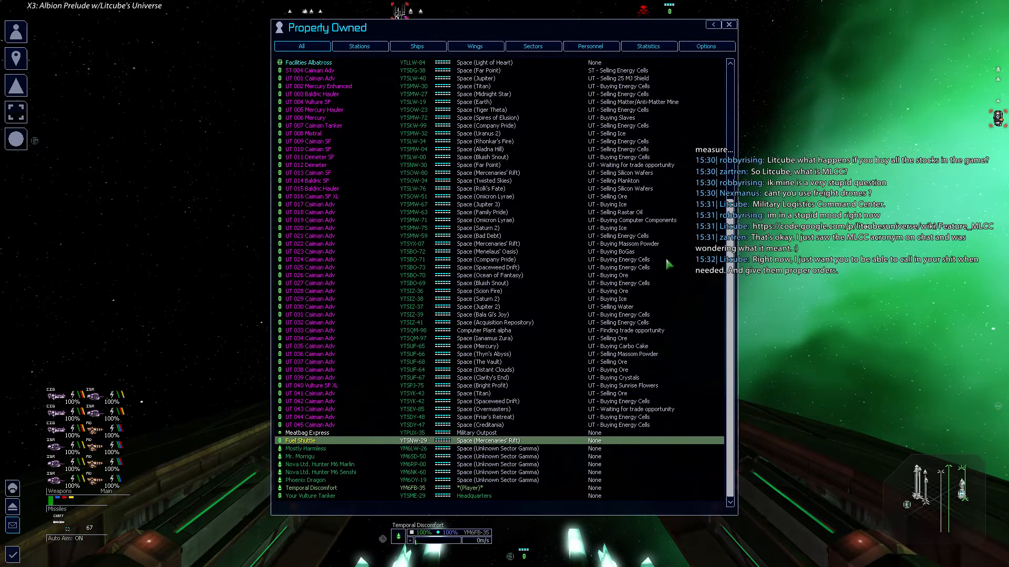
Give the Fuel Shuttle a navigation order, then bring up the Controls settings profiles
double_click(300, 440)
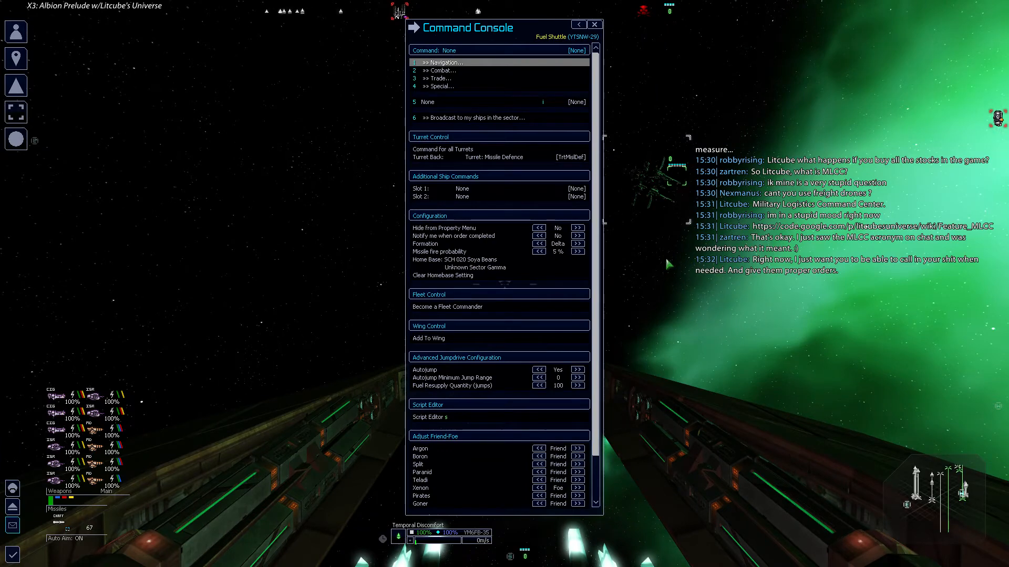
click(441, 63)
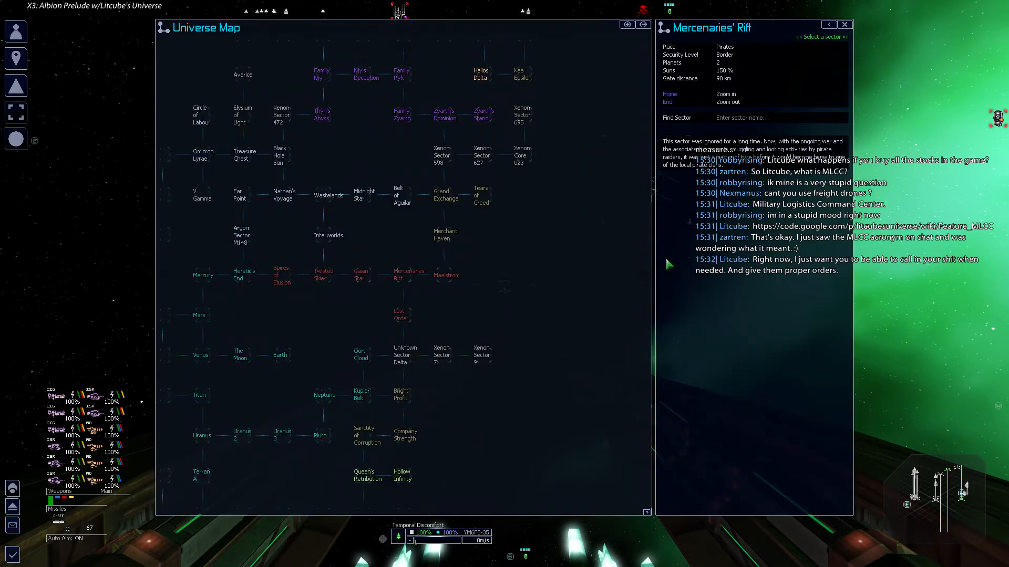
click(626, 24)
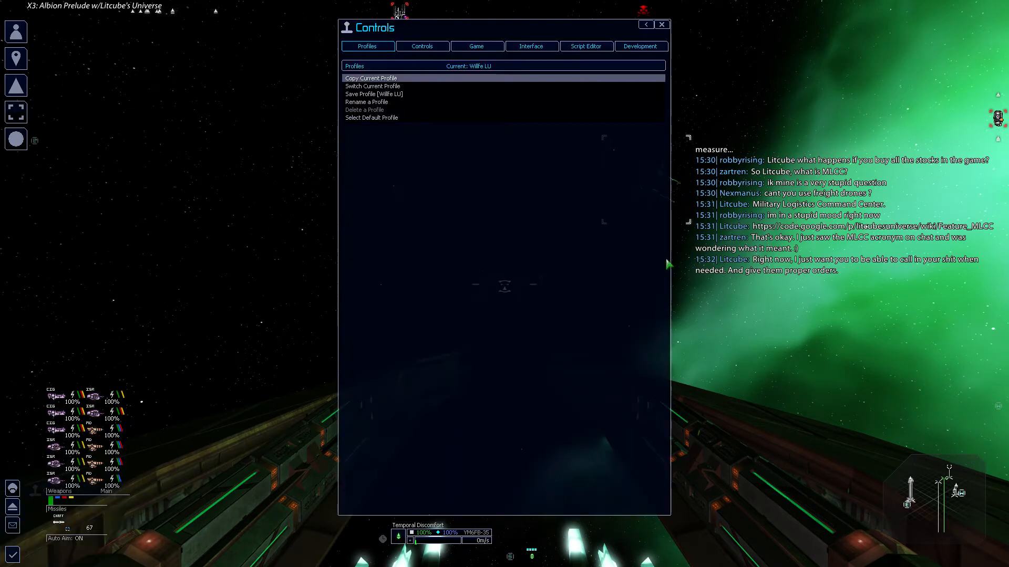
Show the key bindings list down to the Extensions actions
click(531, 45)
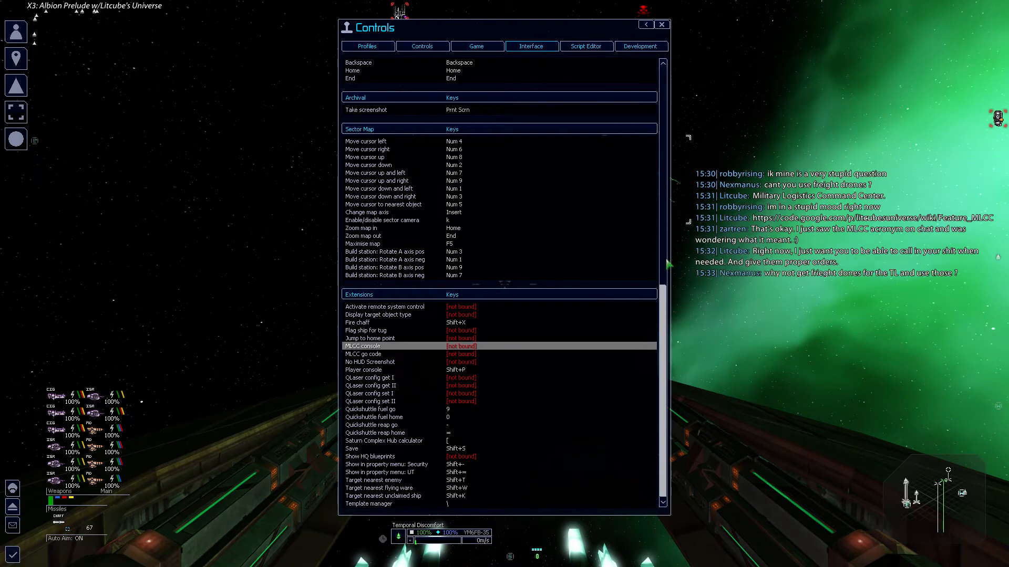
Bind a new key to MLCC console and save it to the current profile
click(384, 346)
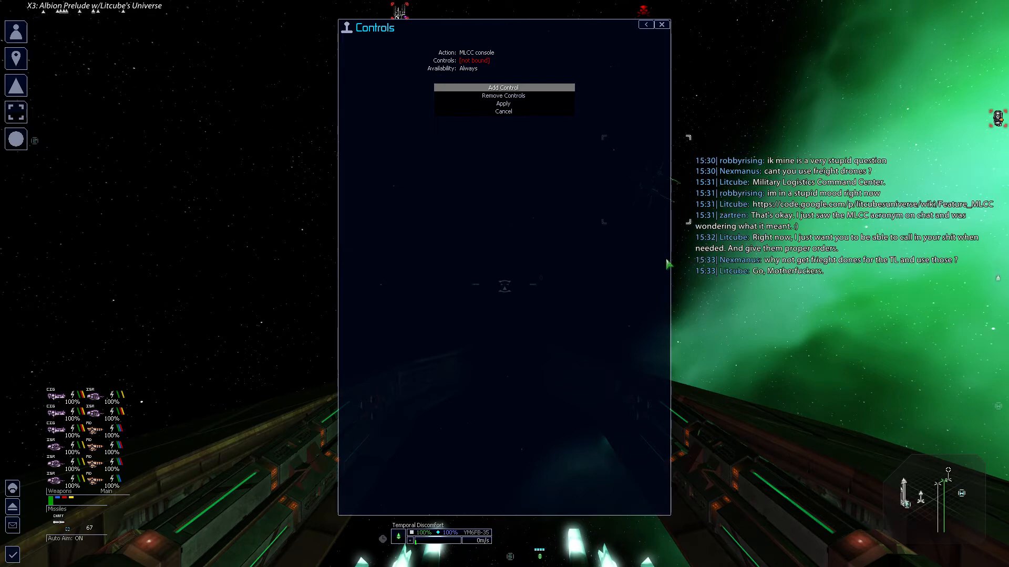
click(502, 87)
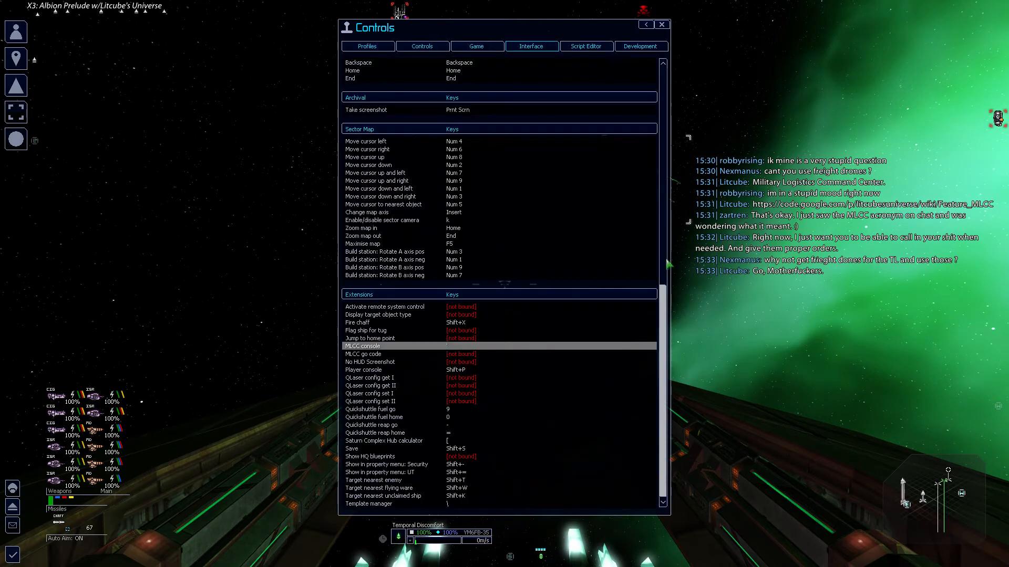
click(363, 354)
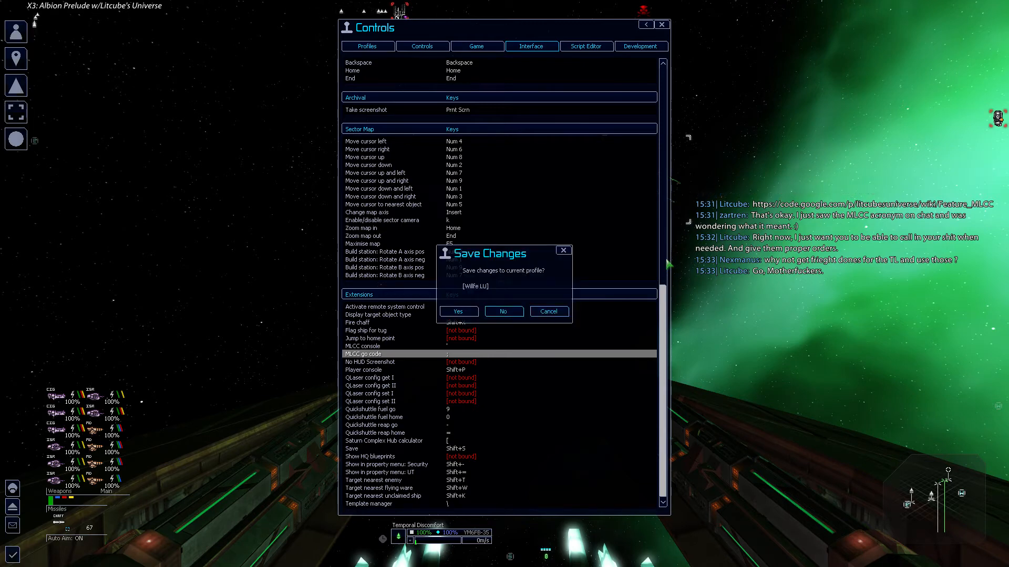
click(504, 311)
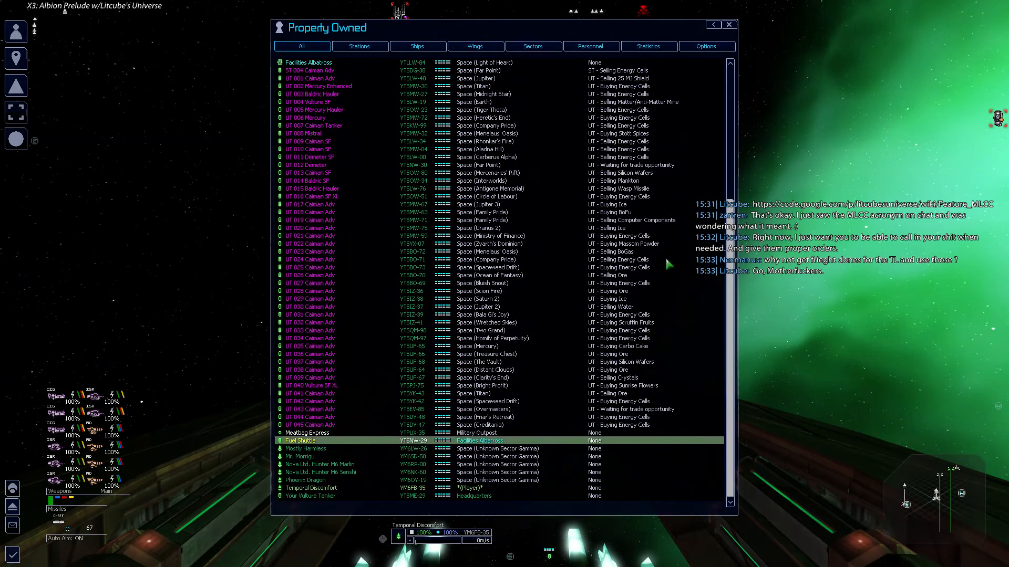
Start a freight exchange between the Fuel Shuttle and Facilities Albatross
right_click(300, 440)
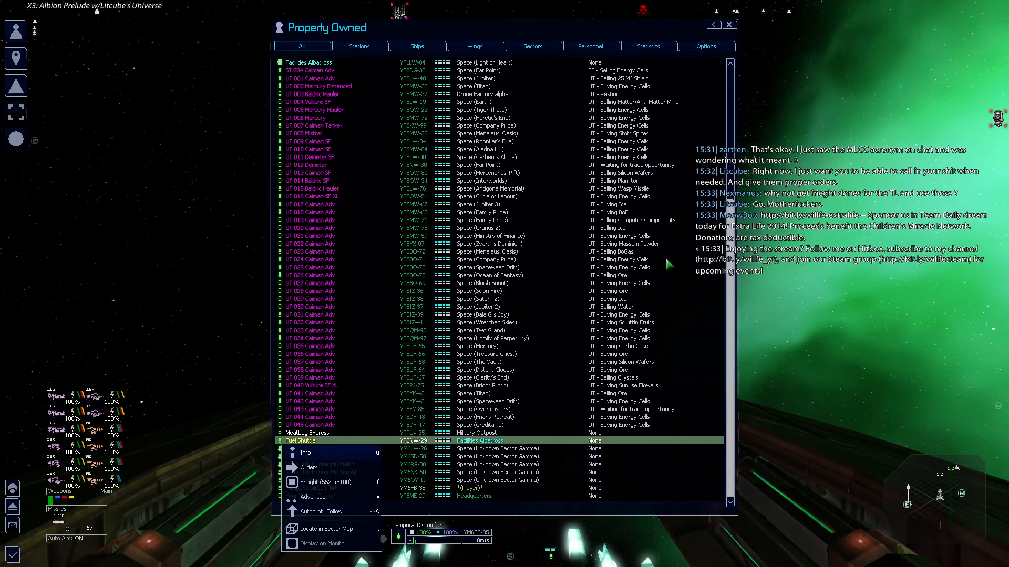
click(313, 496)
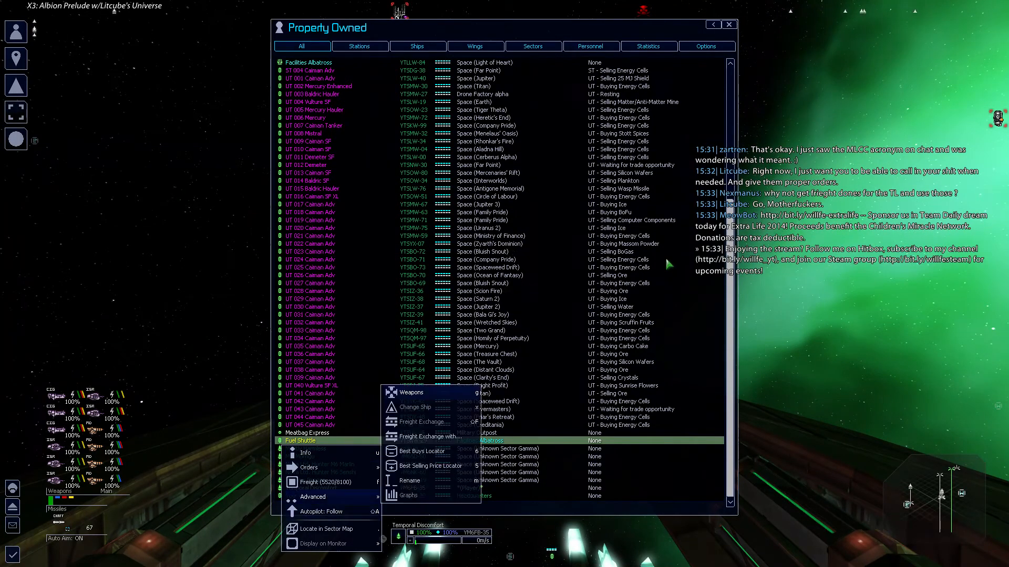
click(422, 421)
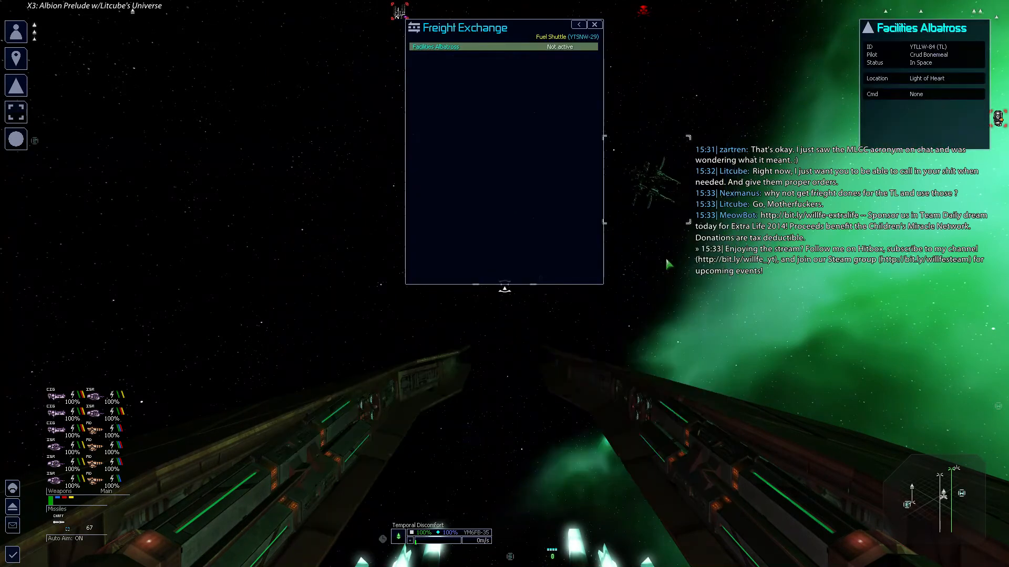
click(434, 46)
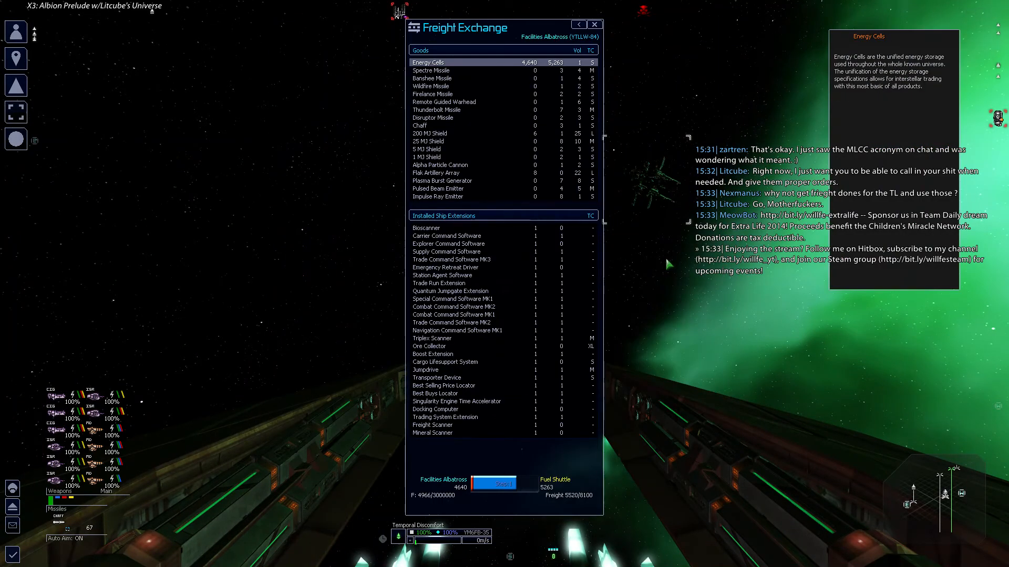
Move the Spectre and Banshee missiles and Chaff to Facilities Albatross
click(430, 133)
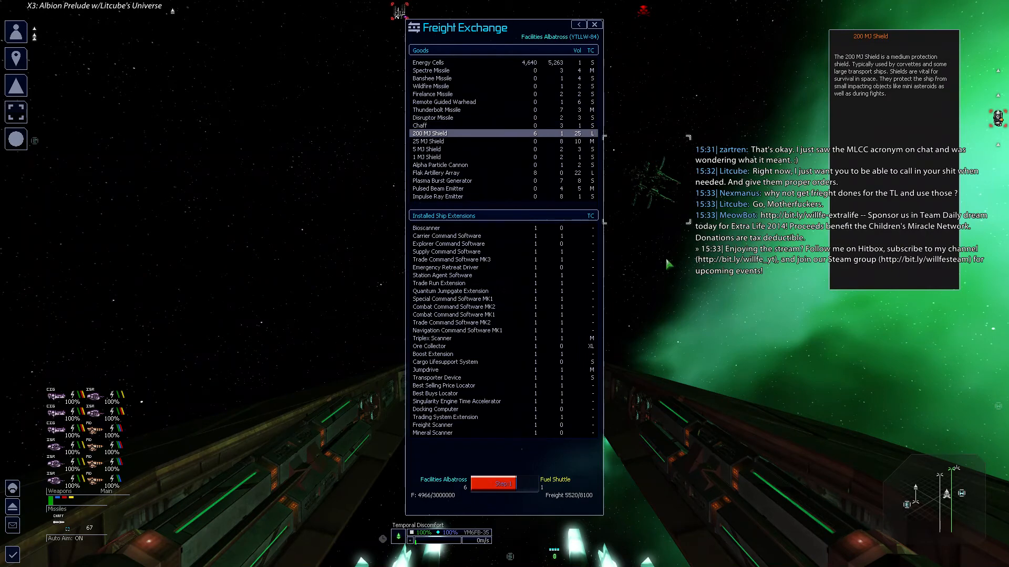
click(438, 173)
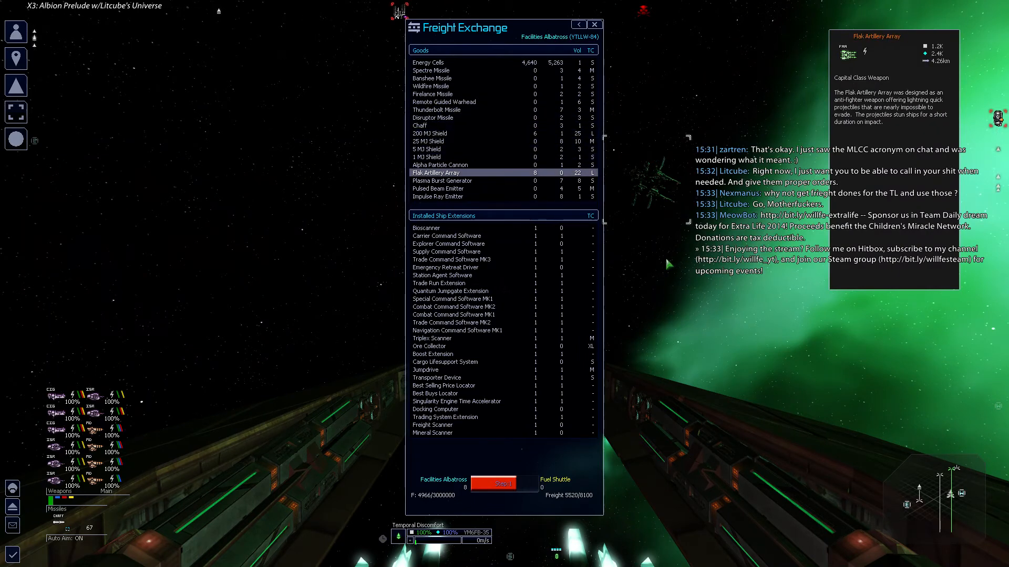
click(431, 70)
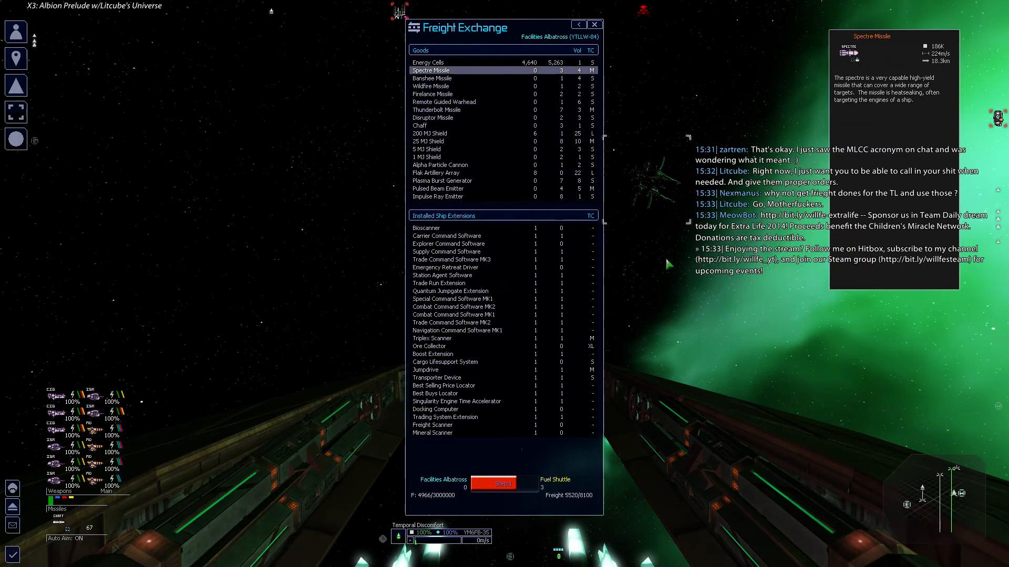
click(433, 78)
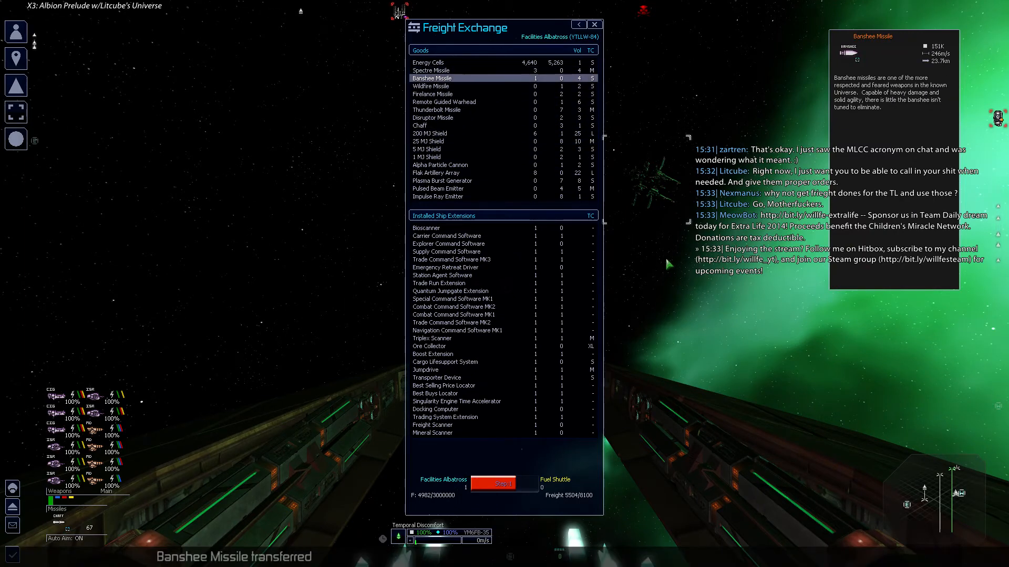
click(433, 109)
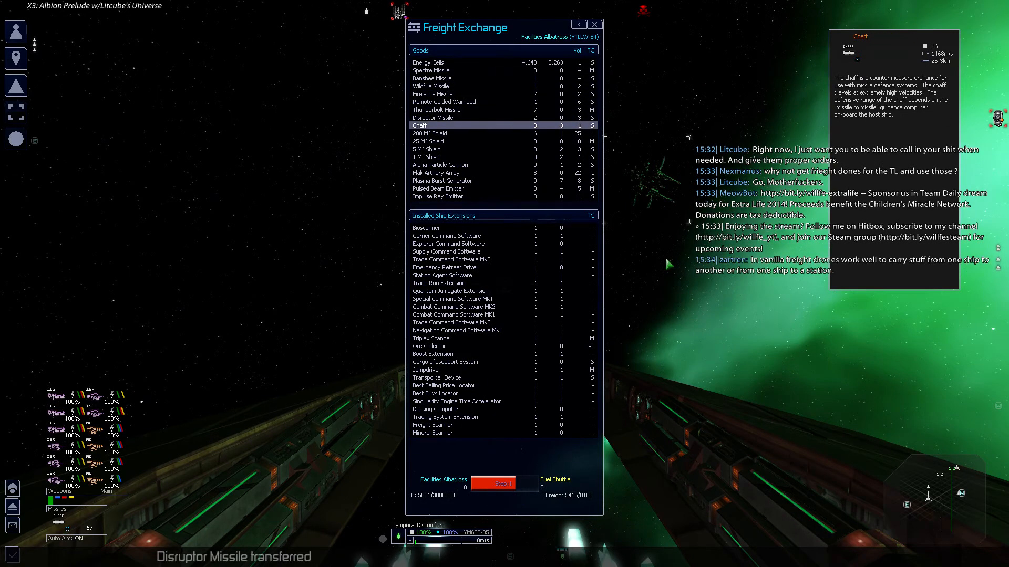
click(450, 141)
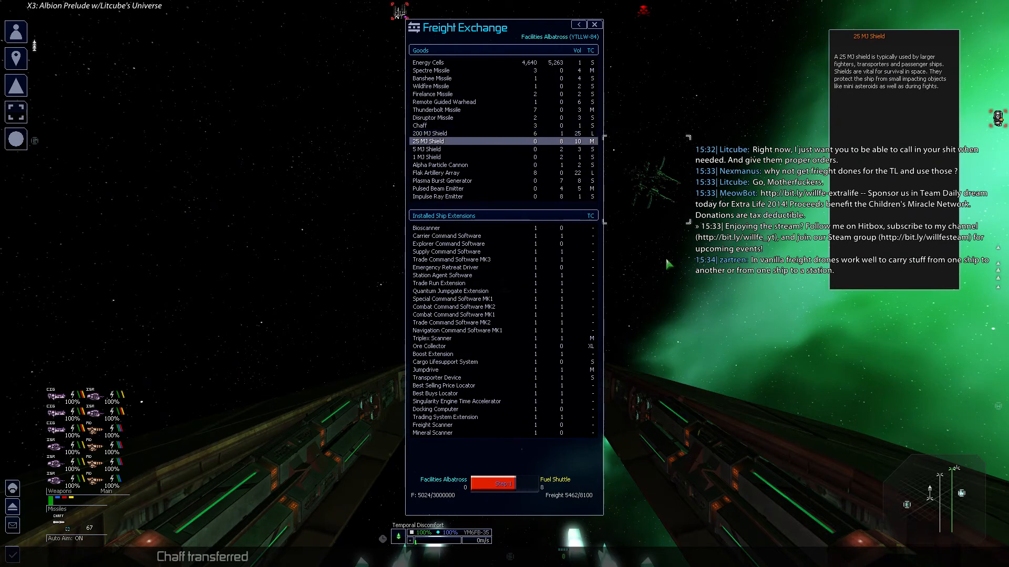
Transfer the 25 MJ and 1 MJ shields and Plasma Burst Generators to the Albatross
click(493, 484)
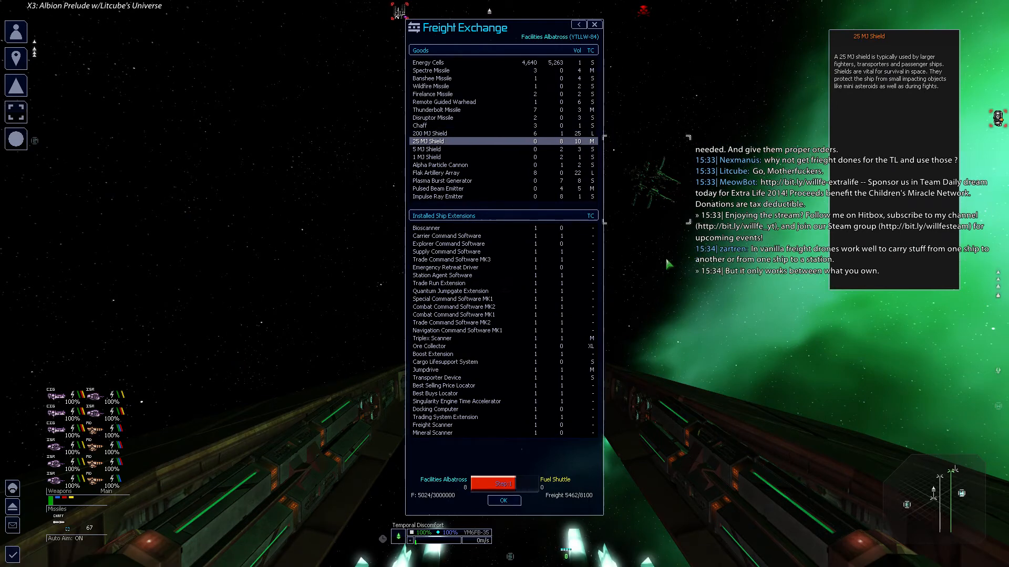
click(426, 149)
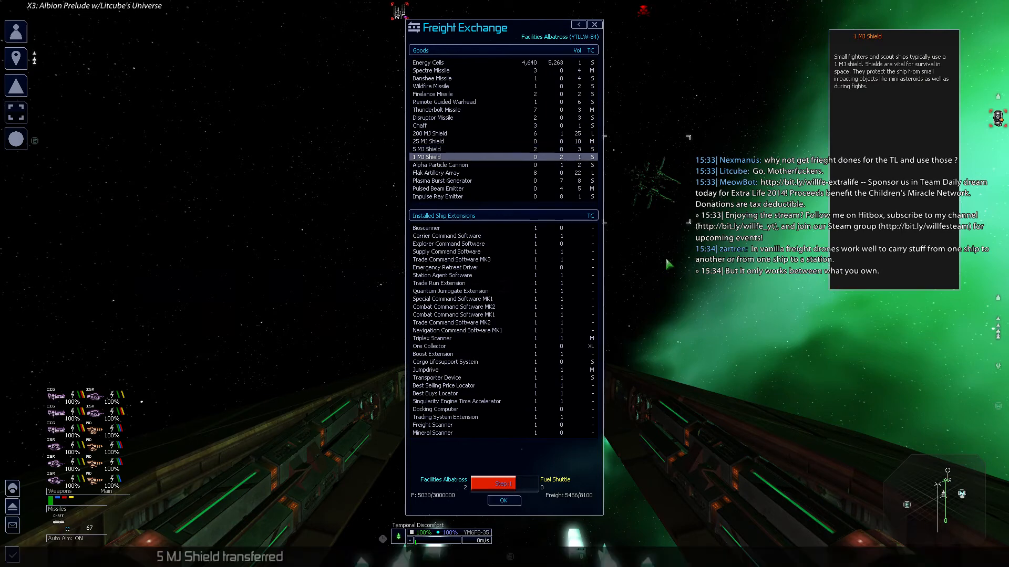
click(440, 181)
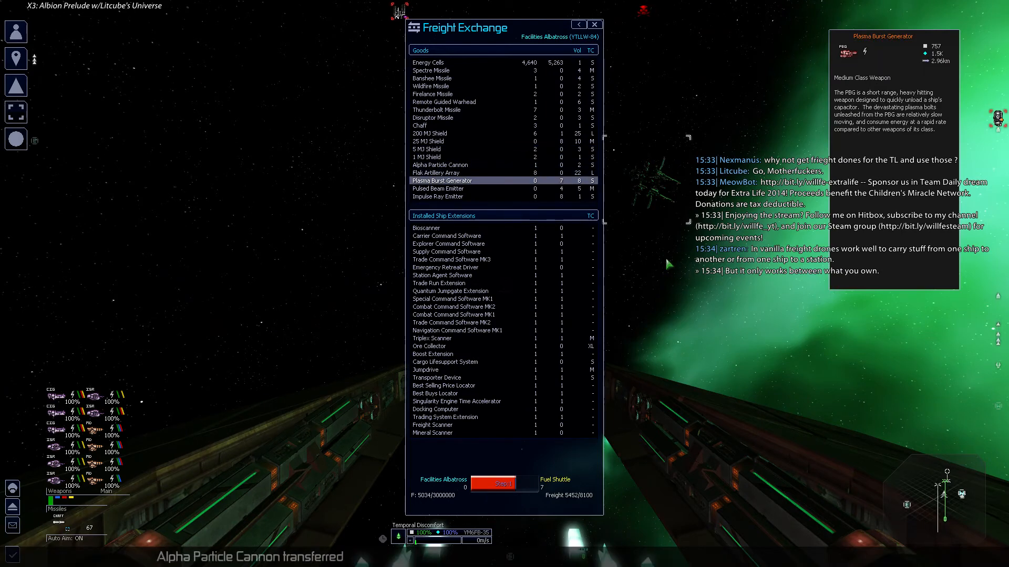
click(436, 172)
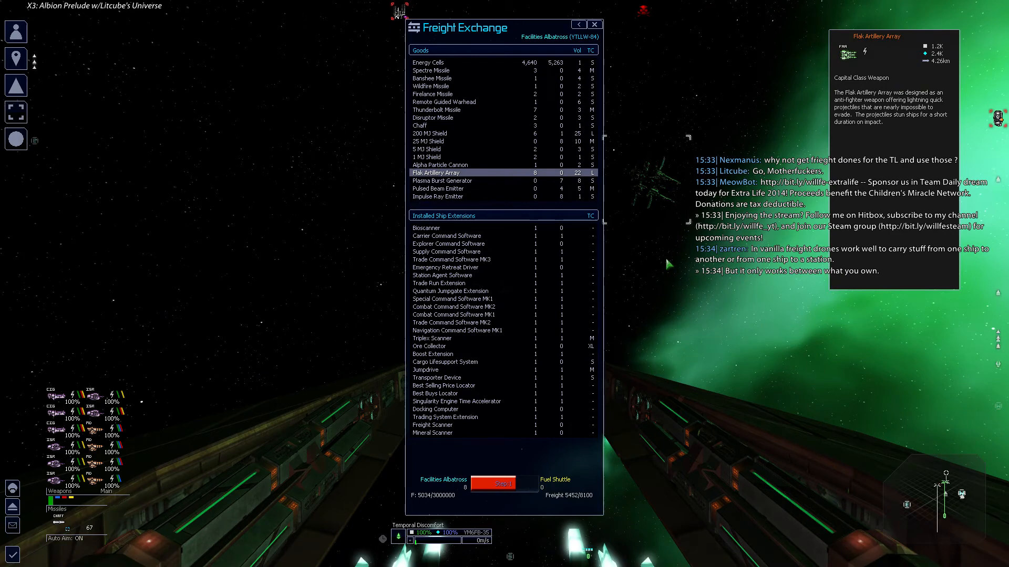
click(438, 189)
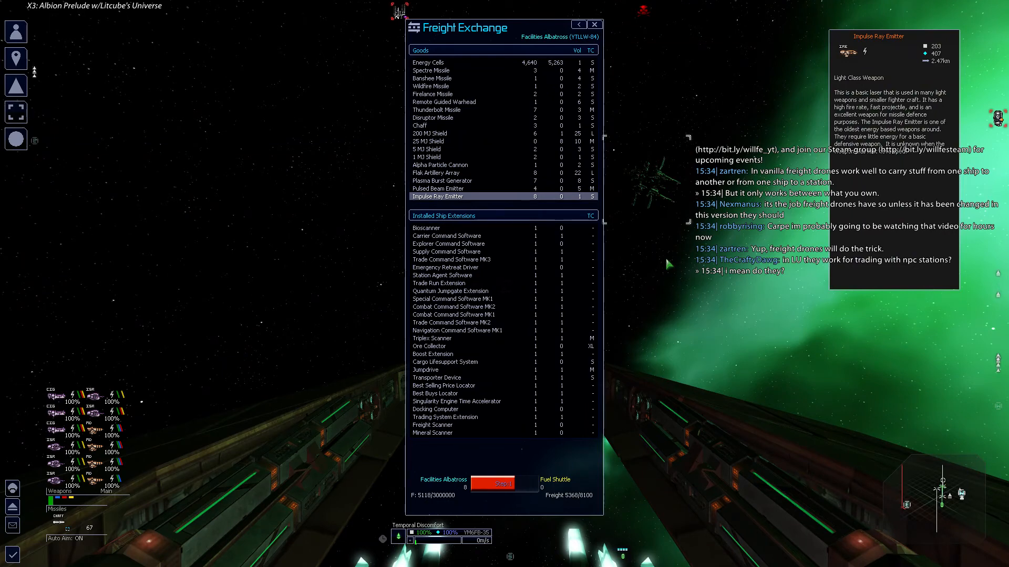
Finish the freight exchange with Facilities Albatross
click(450, 94)
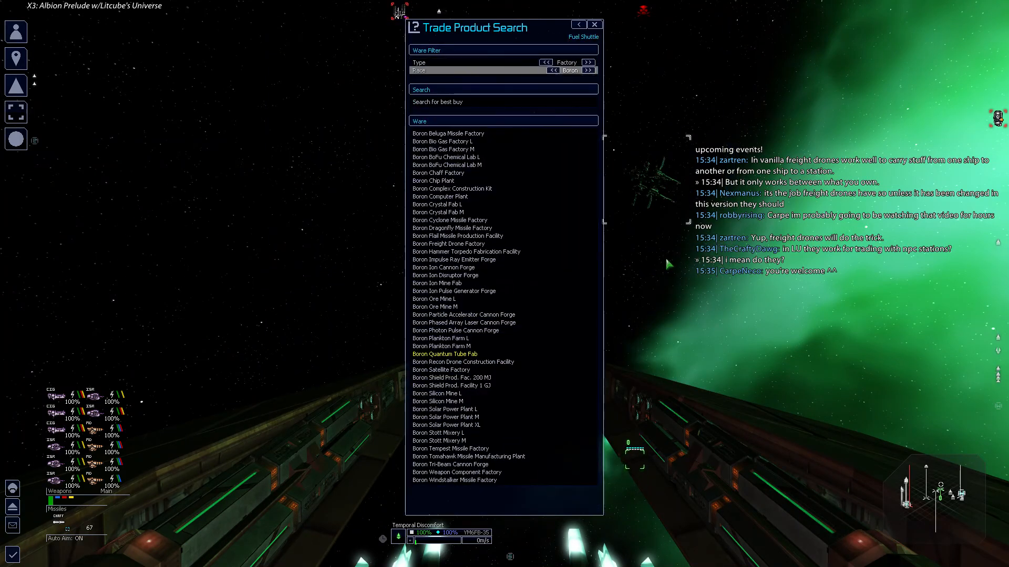
Find the best Freight Drone seller under Tech wares and begin a Trade Run: Buy
click(587, 62)
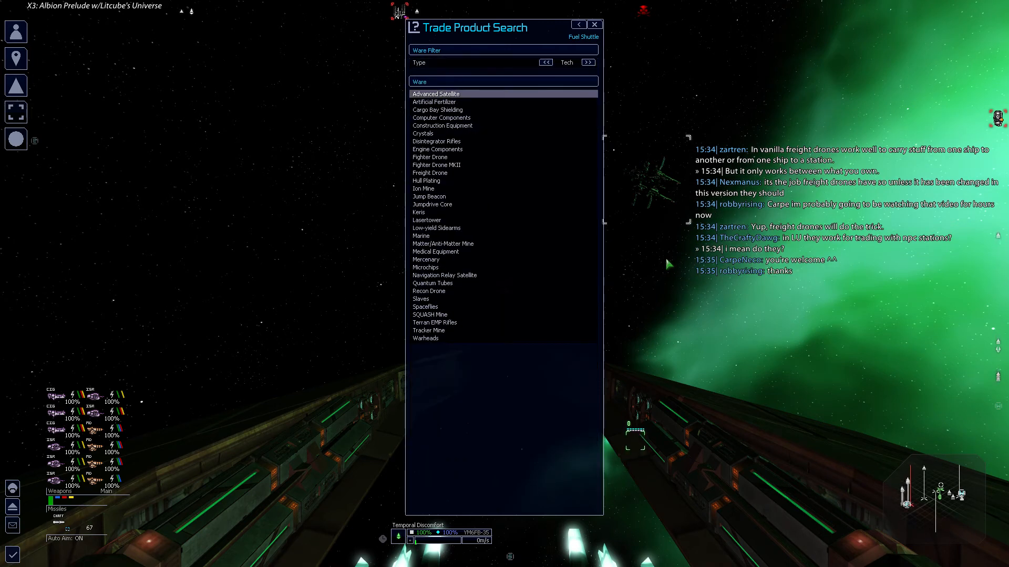
click(436, 164)
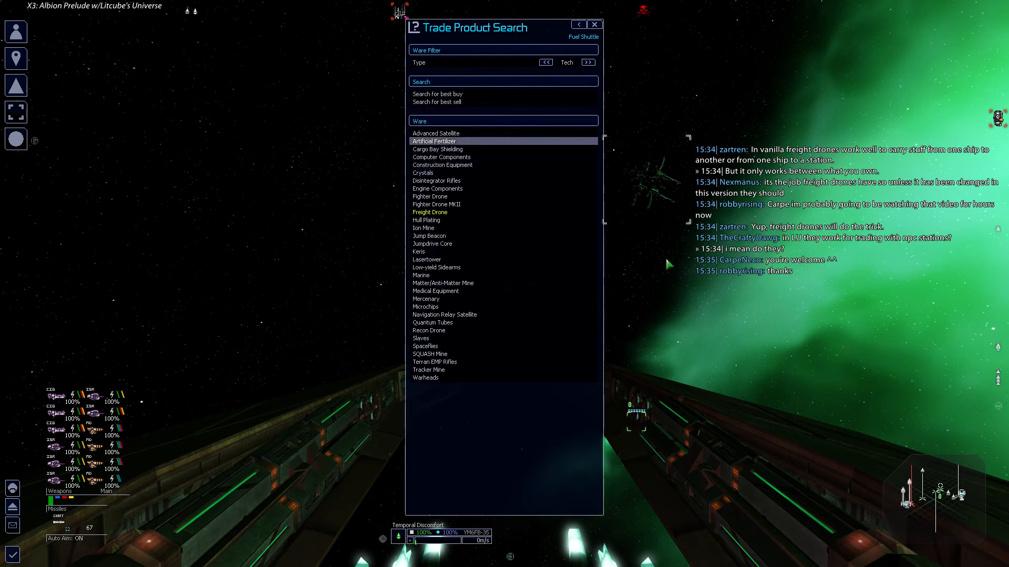
click(437, 93)
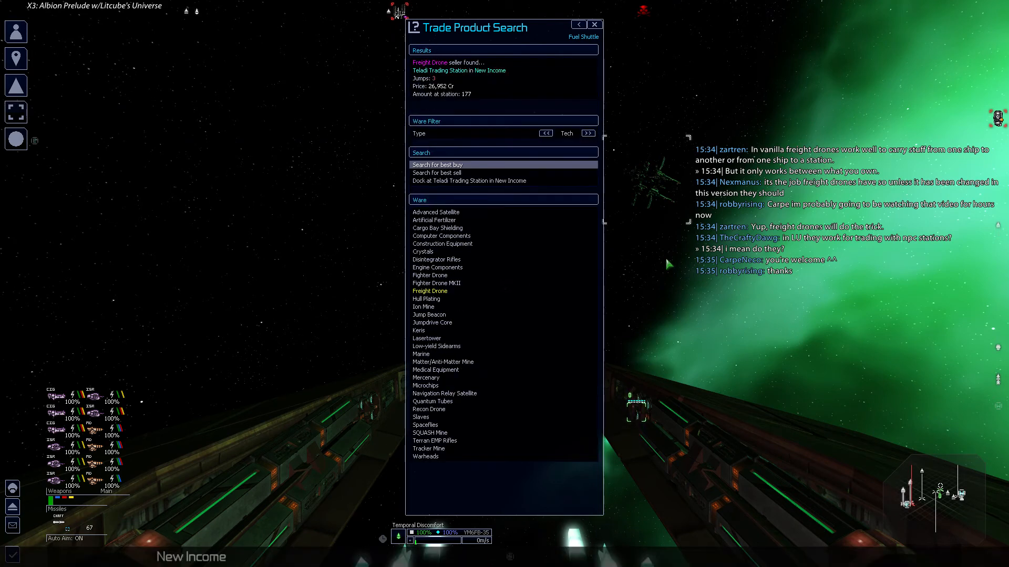
click(578, 25)
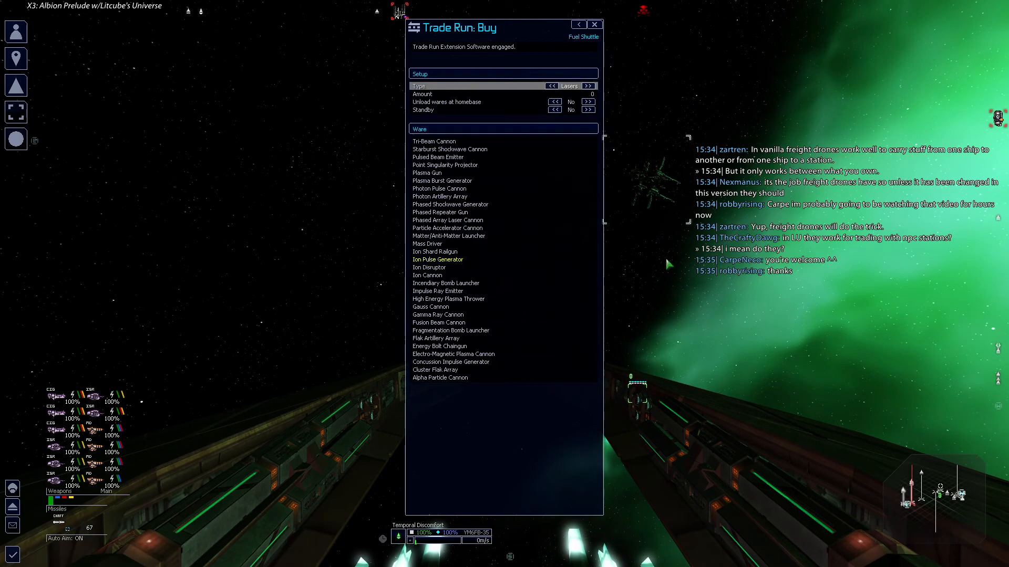
Cycle the trade run ware type to Tech, choose Freight Drone, and view the Dockware Manager
click(587, 86)
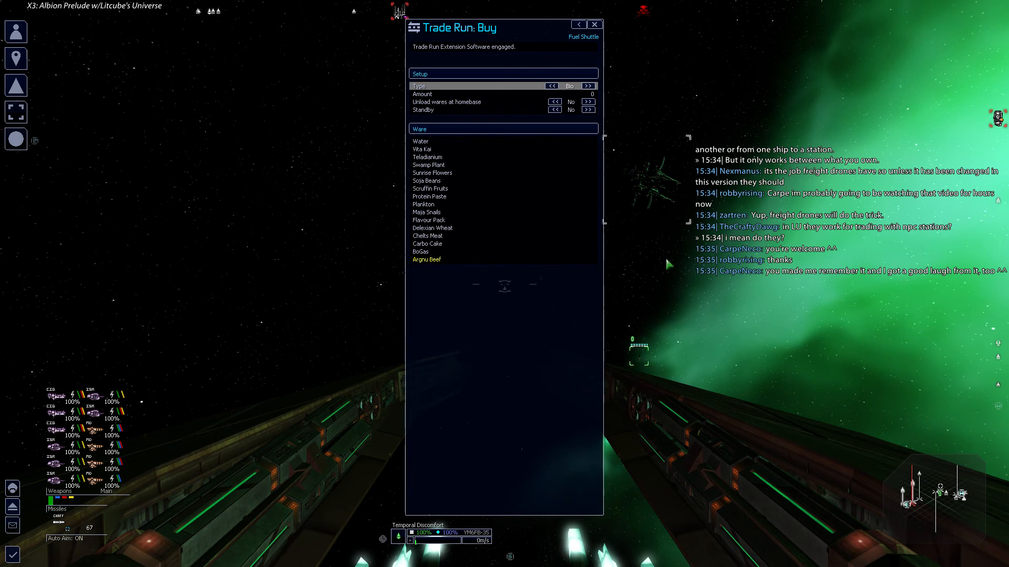
click(587, 85)
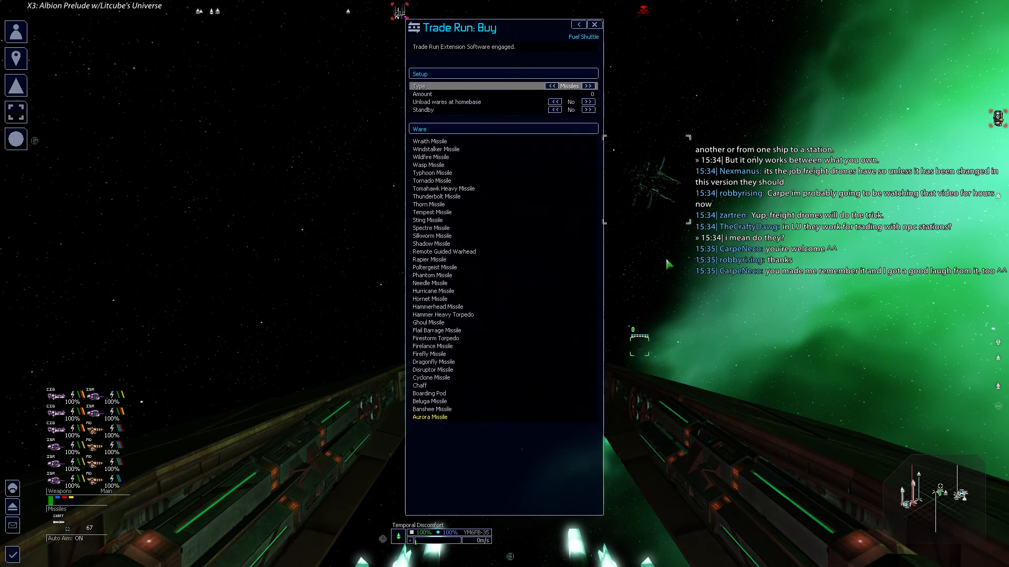
click(588, 86)
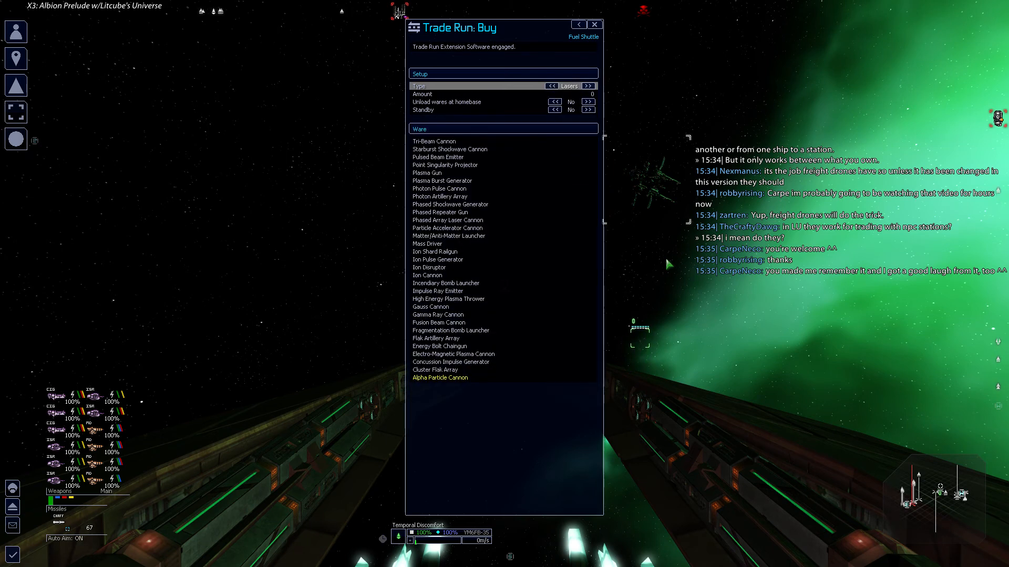
click(587, 85)
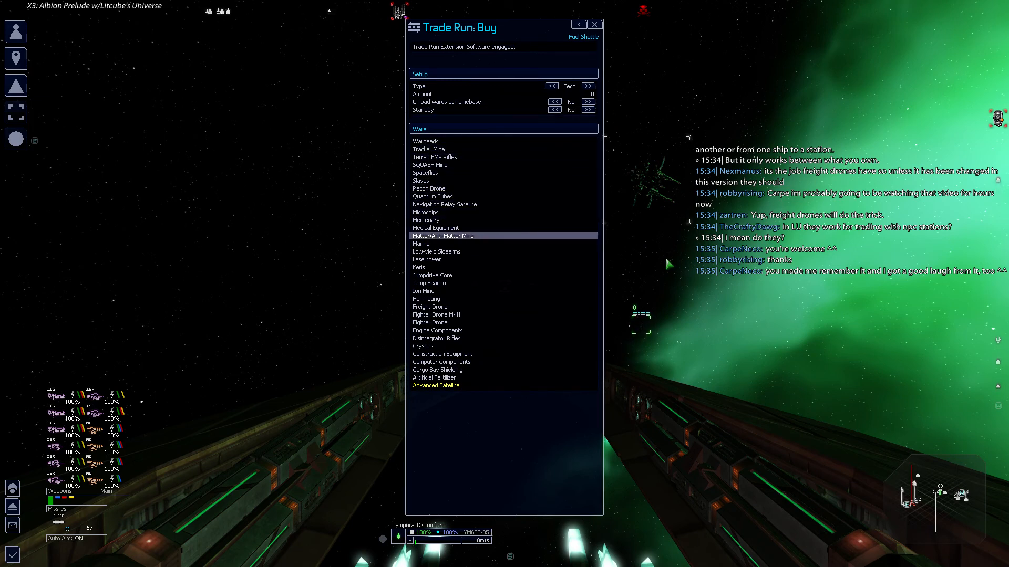
click(430, 307)
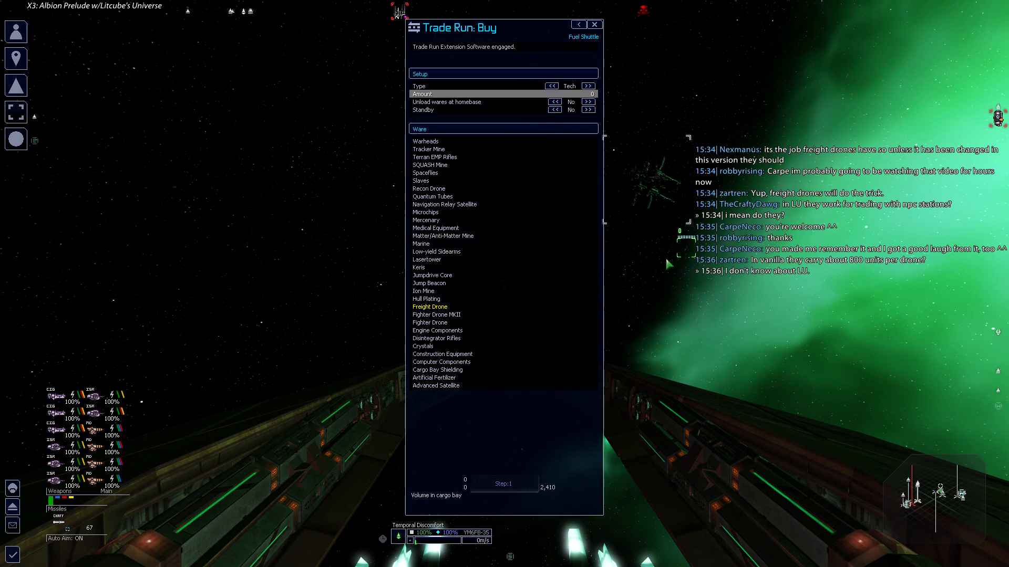
click(593, 23)
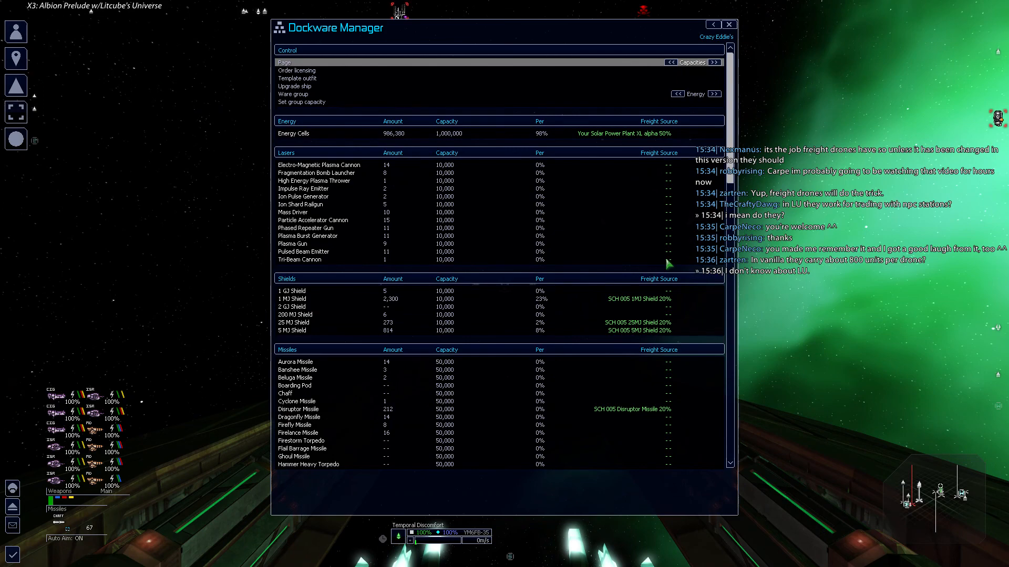
Bring up the ship command list and dismiss it back to the cockpit view
click(728, 25)
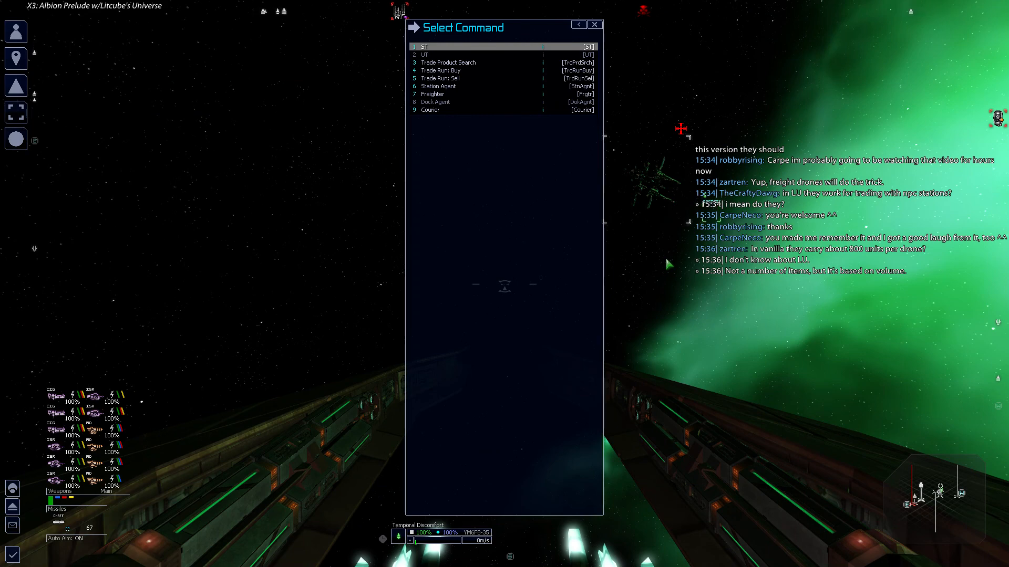
click(593, 25)
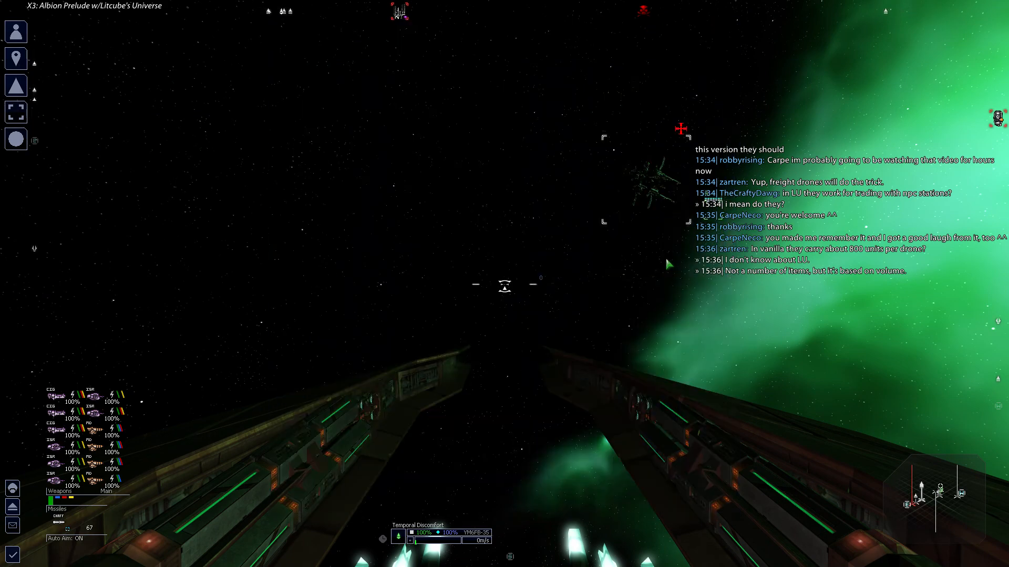